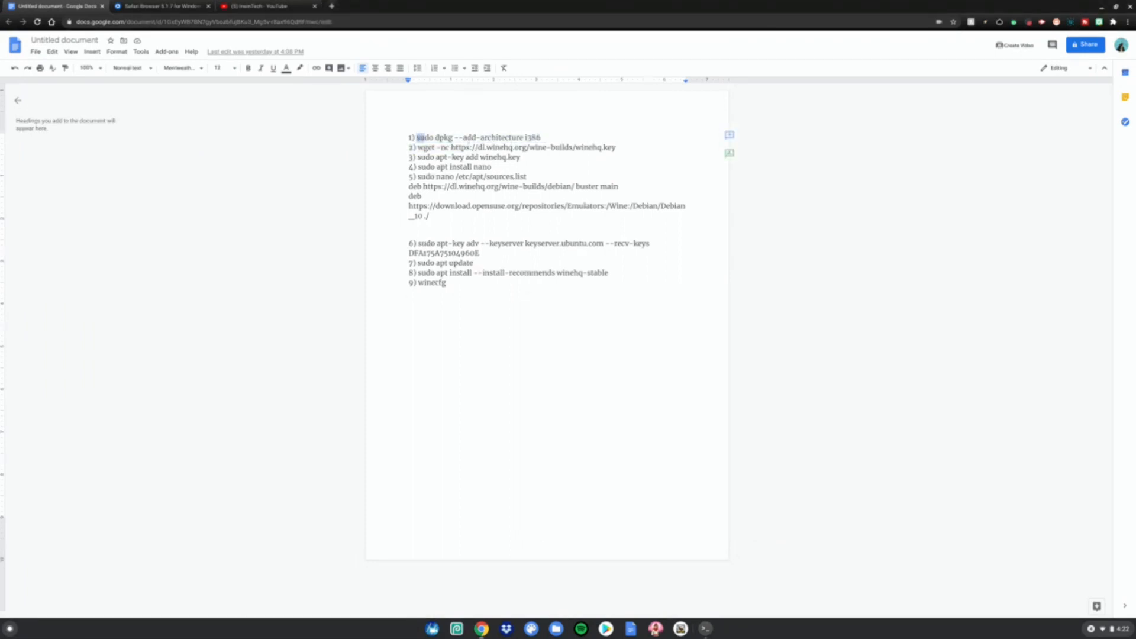
# - Enable the i386 architecture with dpkg and add the WineHQ key using apt-key
pyautogui.moveTo(419, 137); pyautogui.dragTo(540, 138)
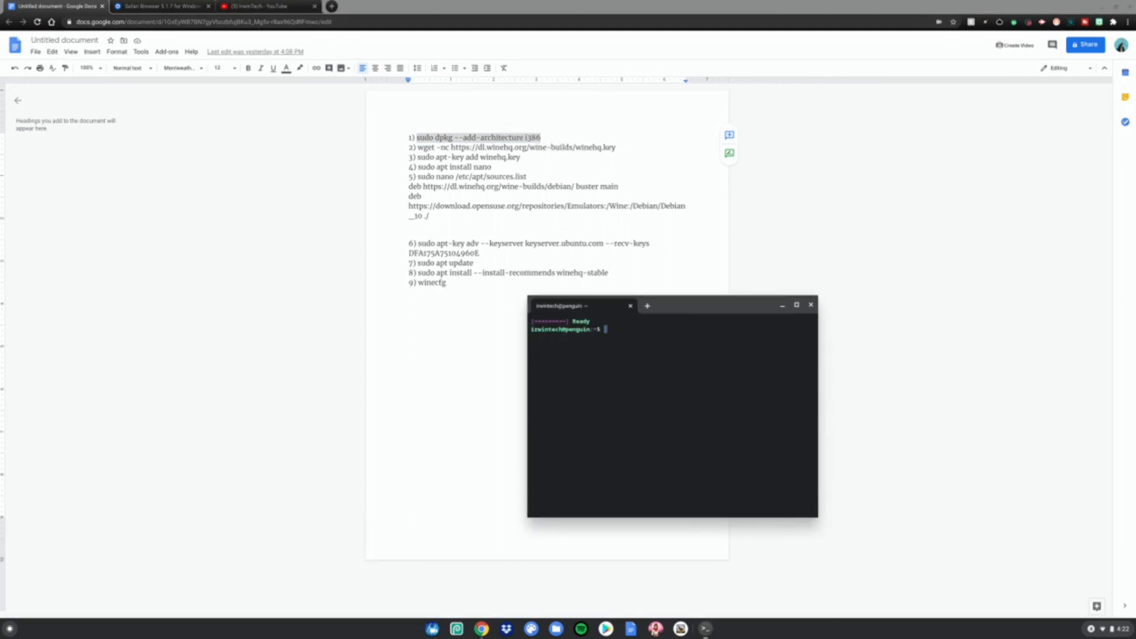
pyautogui.write('sudo dpkg --add-architecture i386')
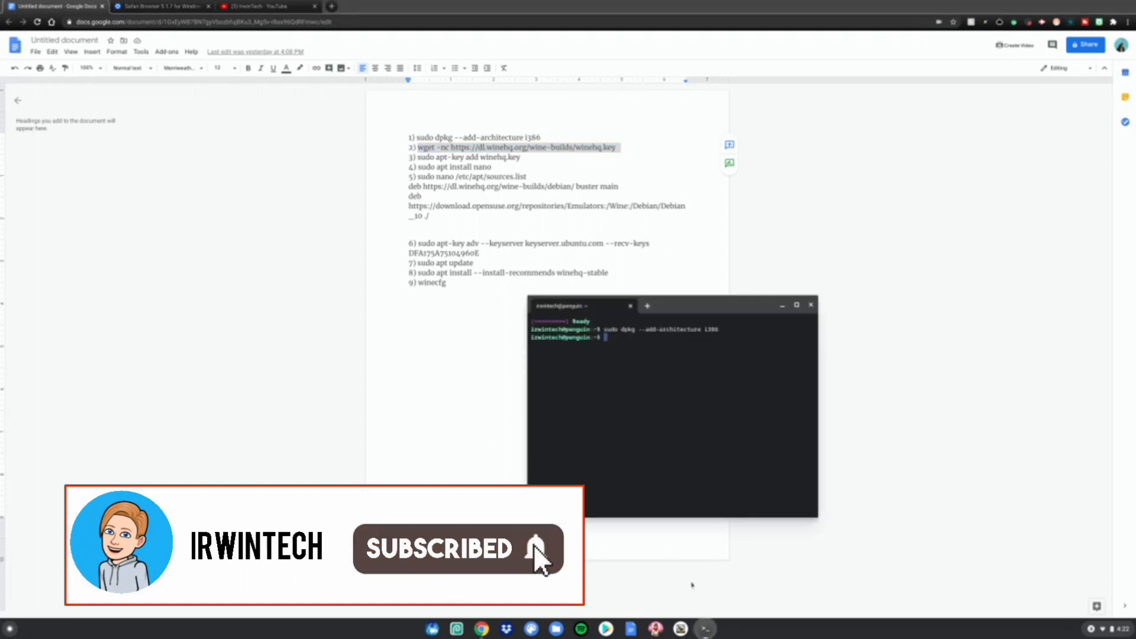
pyautogui.press('Return')
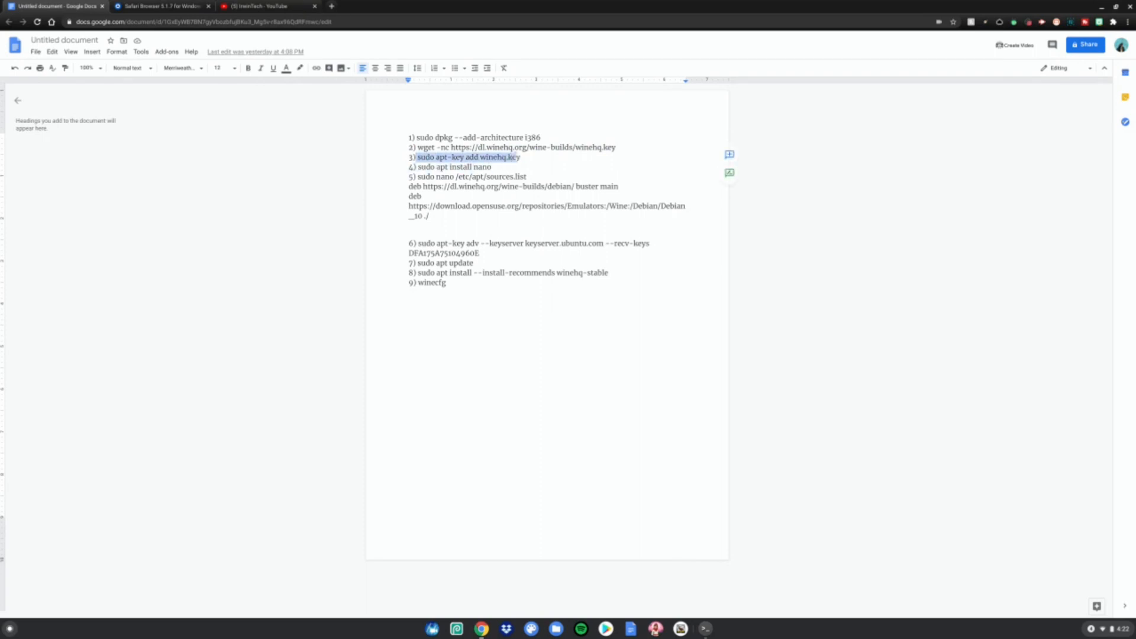
pyautogui.click(704, 628)
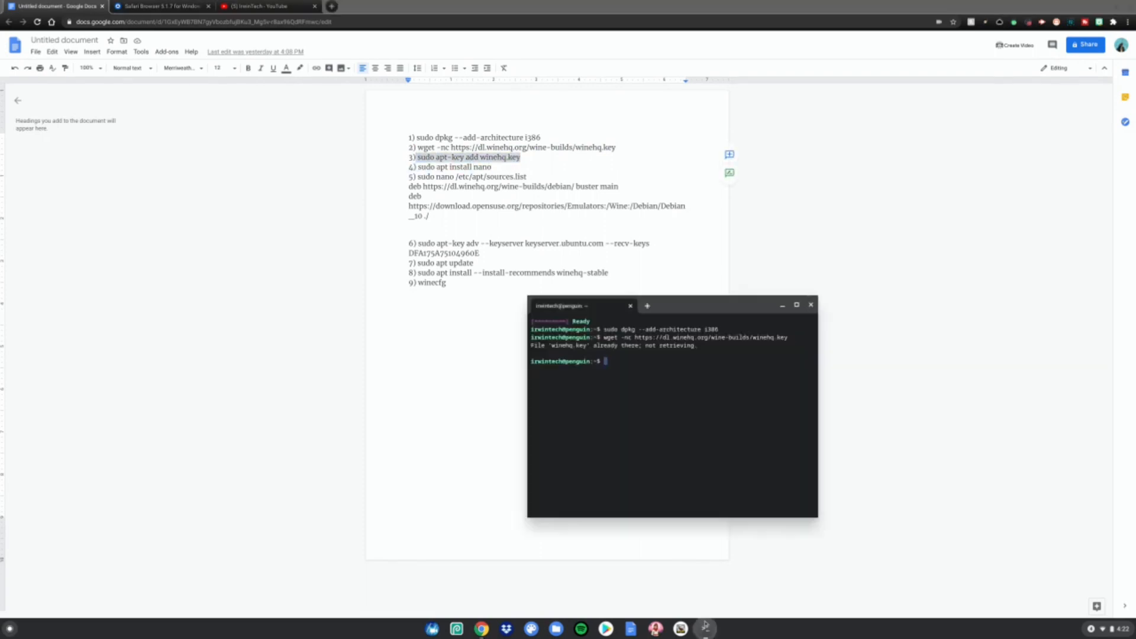
pyautogui.write('sudo apt-key add winehq.key')
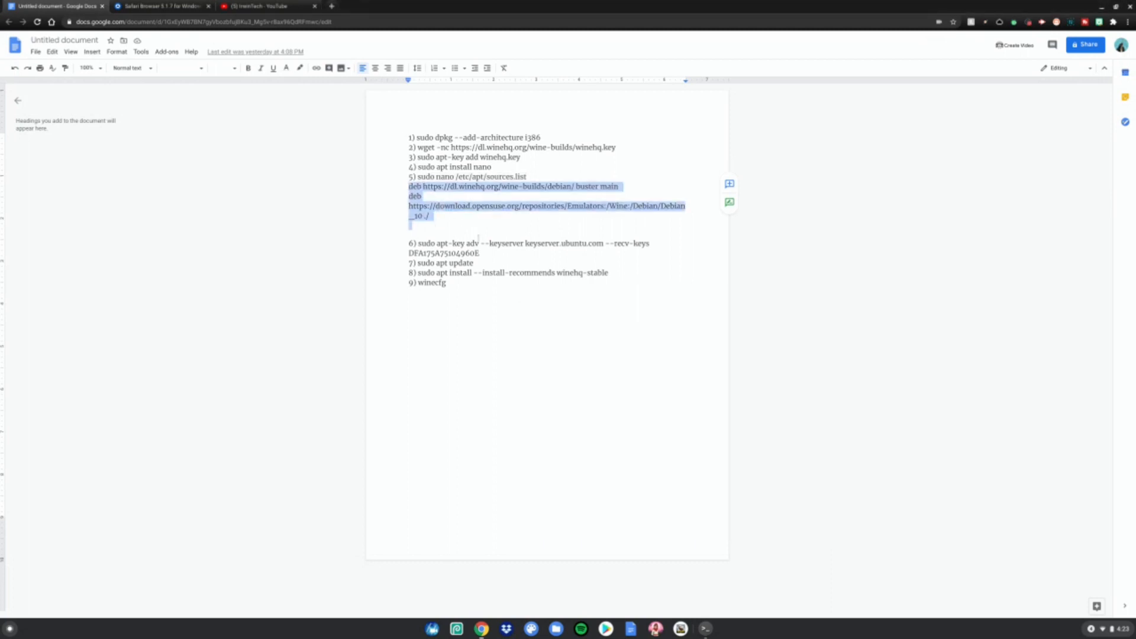
# - Save the WineHQ and openSUSE deb lines into /etc/apt/sources.list in nano
pyautogui.click(704, 628)
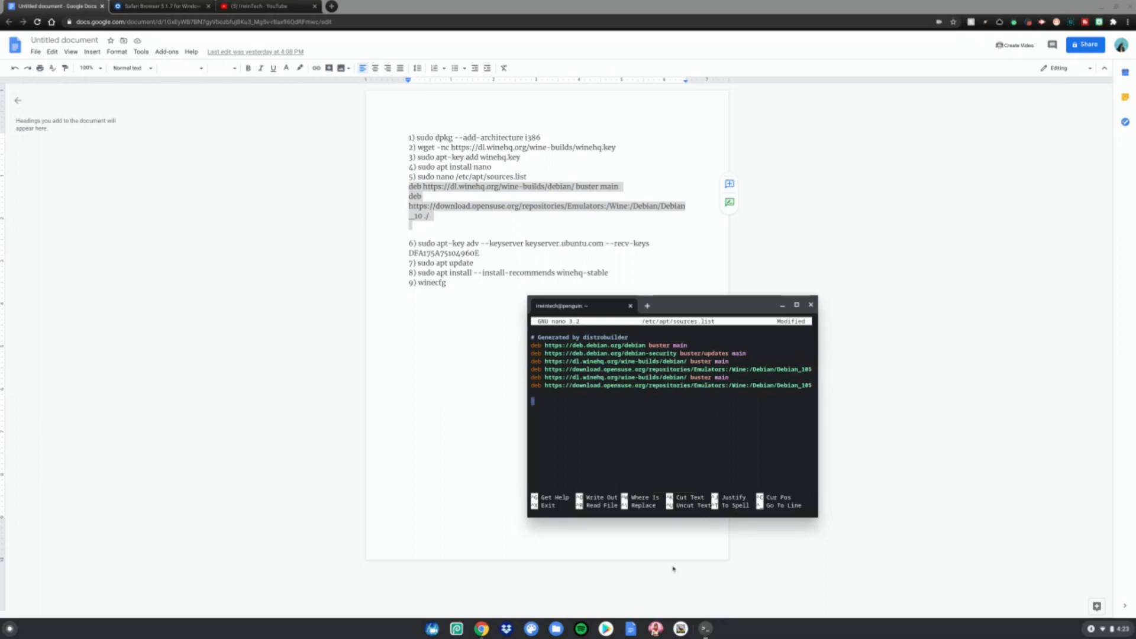
pyautogui.press('ctrl+x')
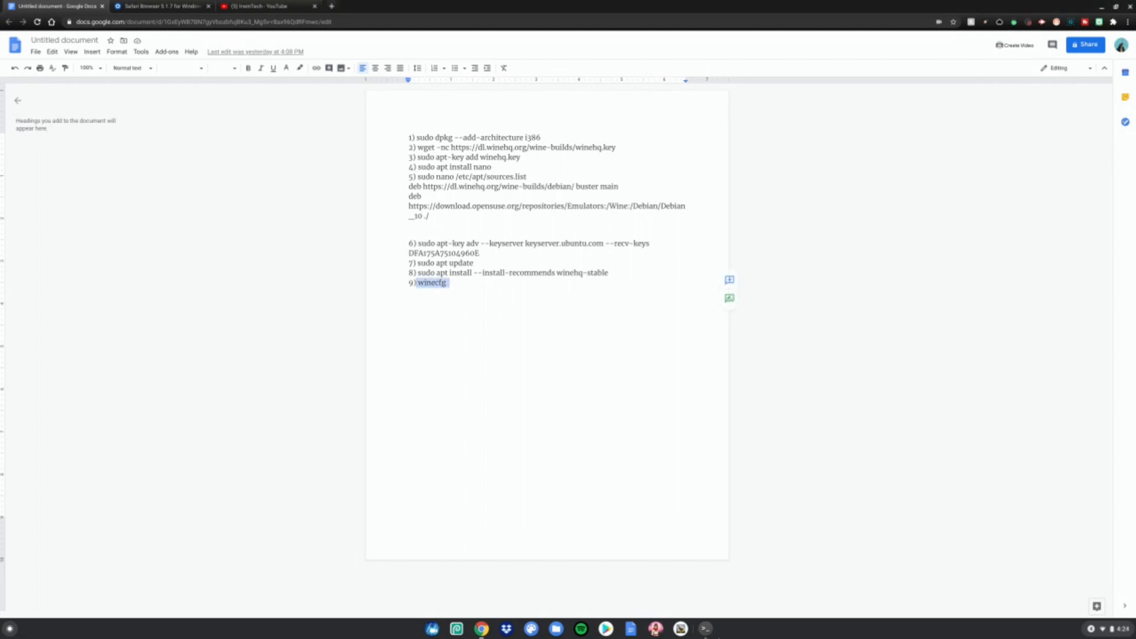
# - Run winecfg to update the Wine configuration, then close the terminal window
pyautogui.click(704, 629)
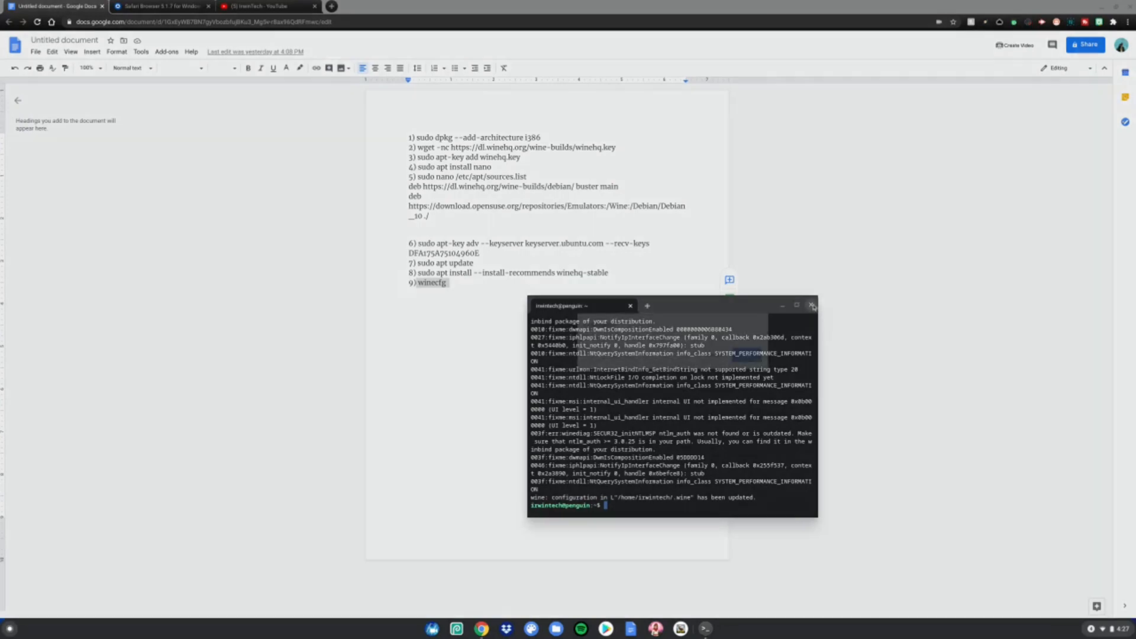
pyautogui.click(160, 6)
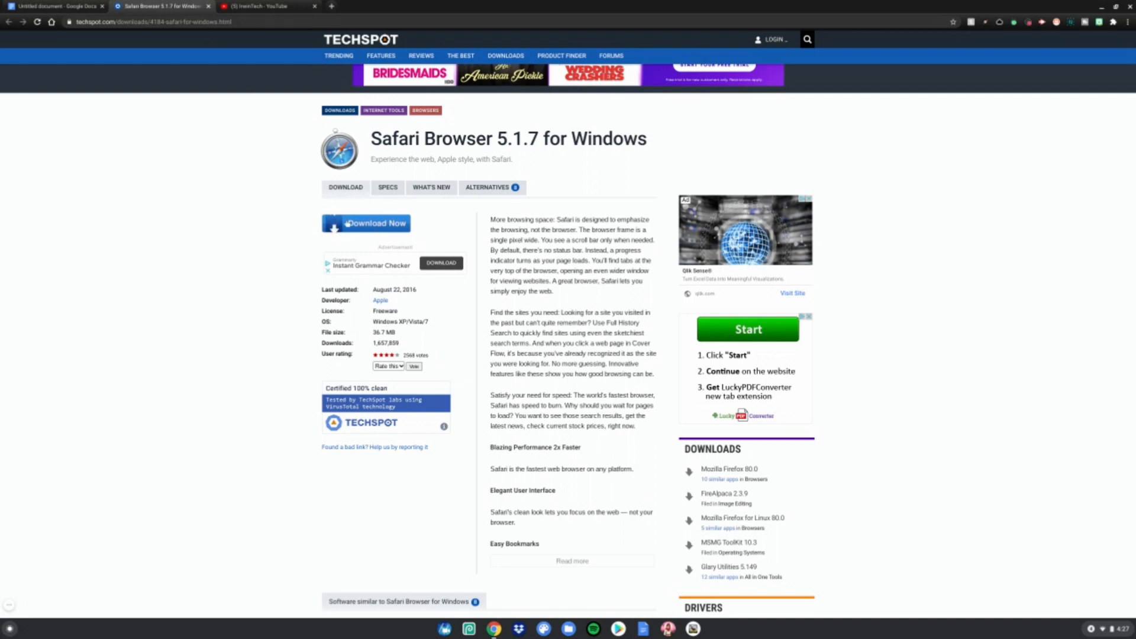
# - Start the Safari Browser 5.1.7 for Windows download from TechSpot's Download Now button
pyautogui.click(375, 223)
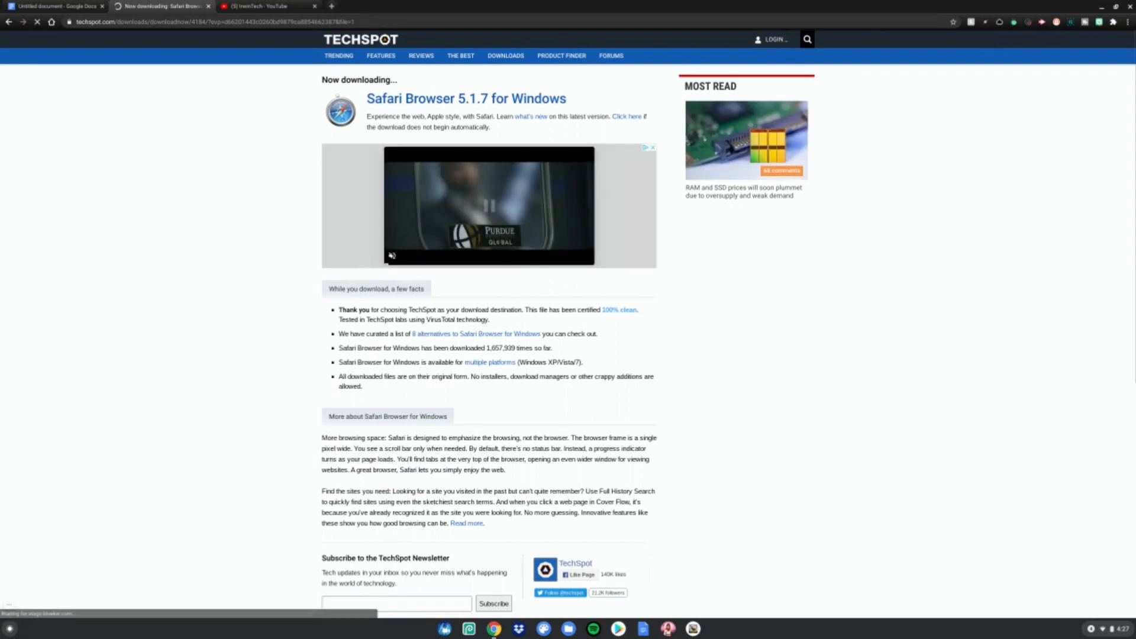
pyautogui.scroll(-3)
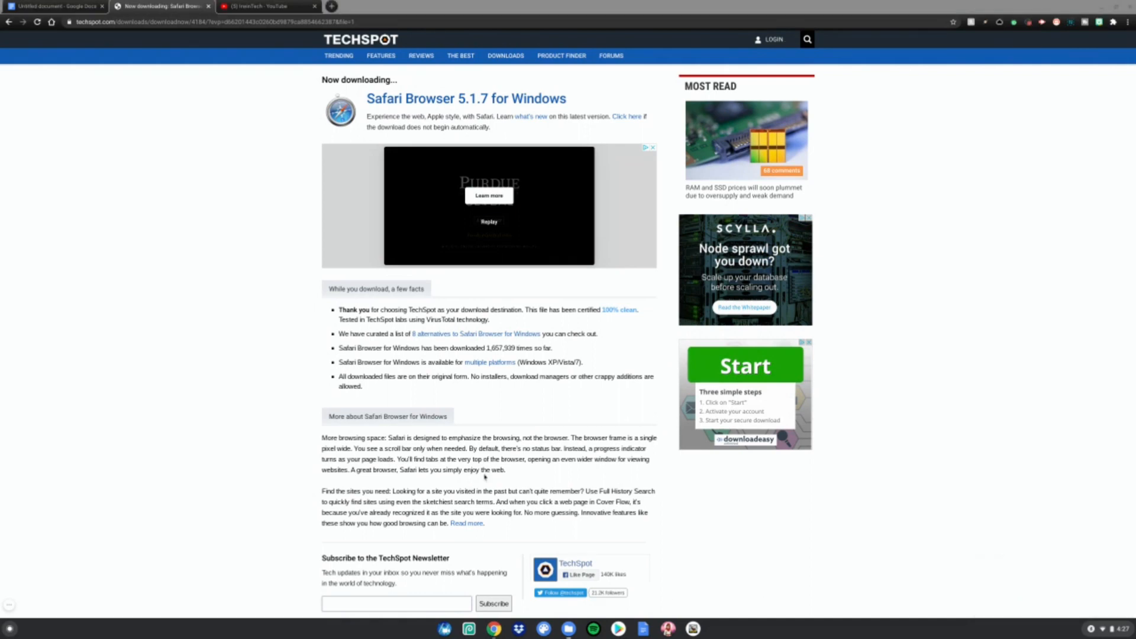
pyautogui.moveTo(3, 270)
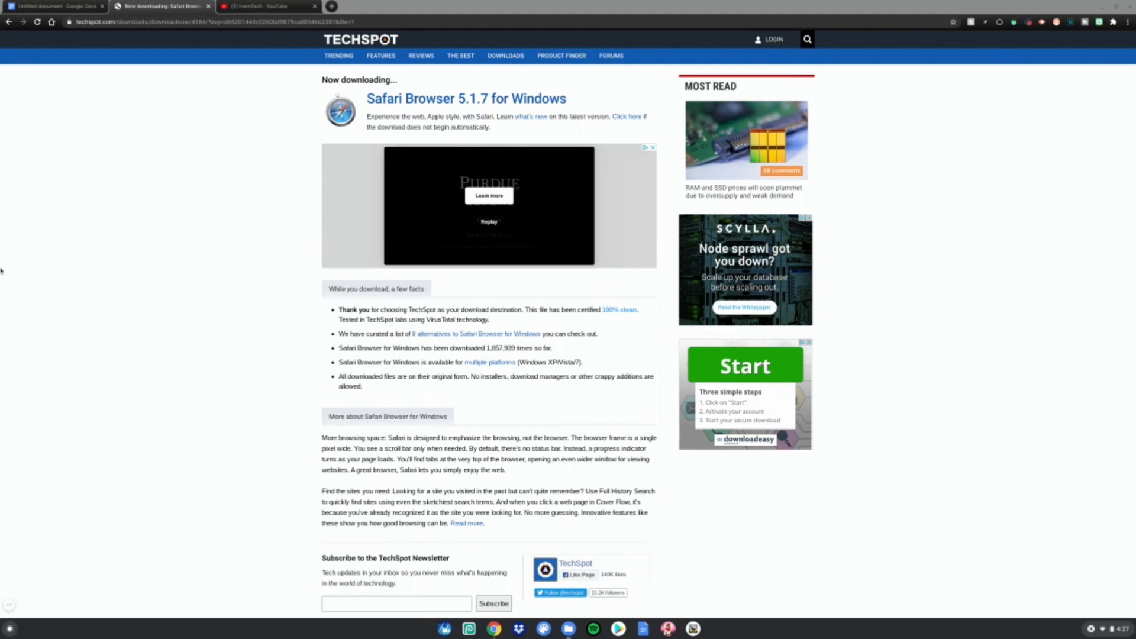
# - Copy SafariSetup.exe from Downloads into Linux files, check it, and close Files
pyautogui.click(642, 628)
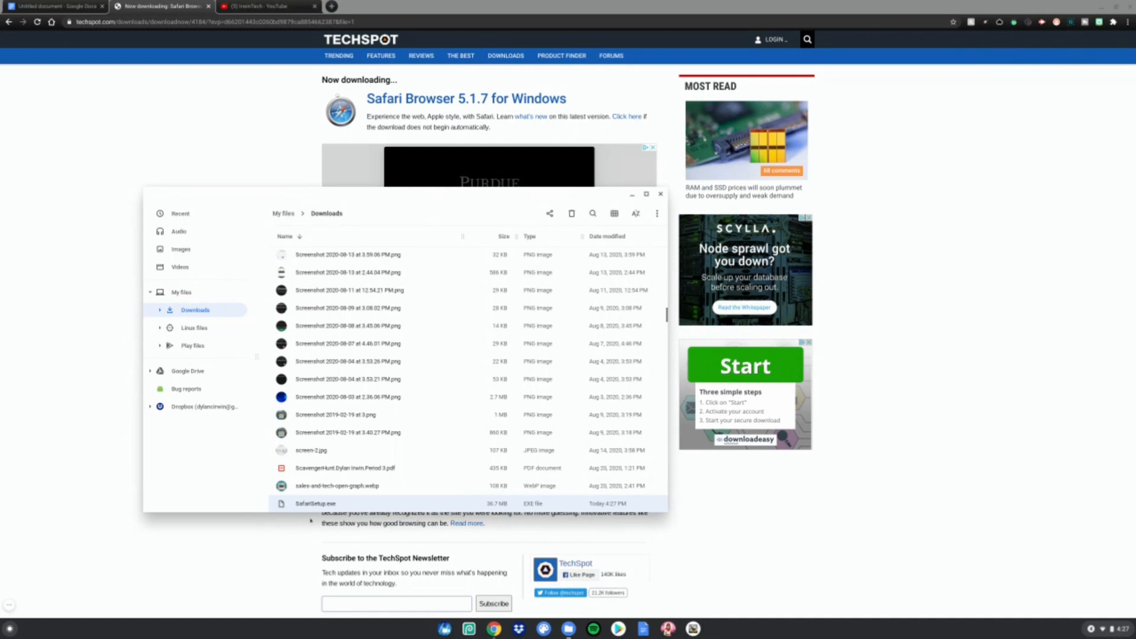
pyautogui.moveTo(316, 503); pyautogui.dragTo(232, 333)
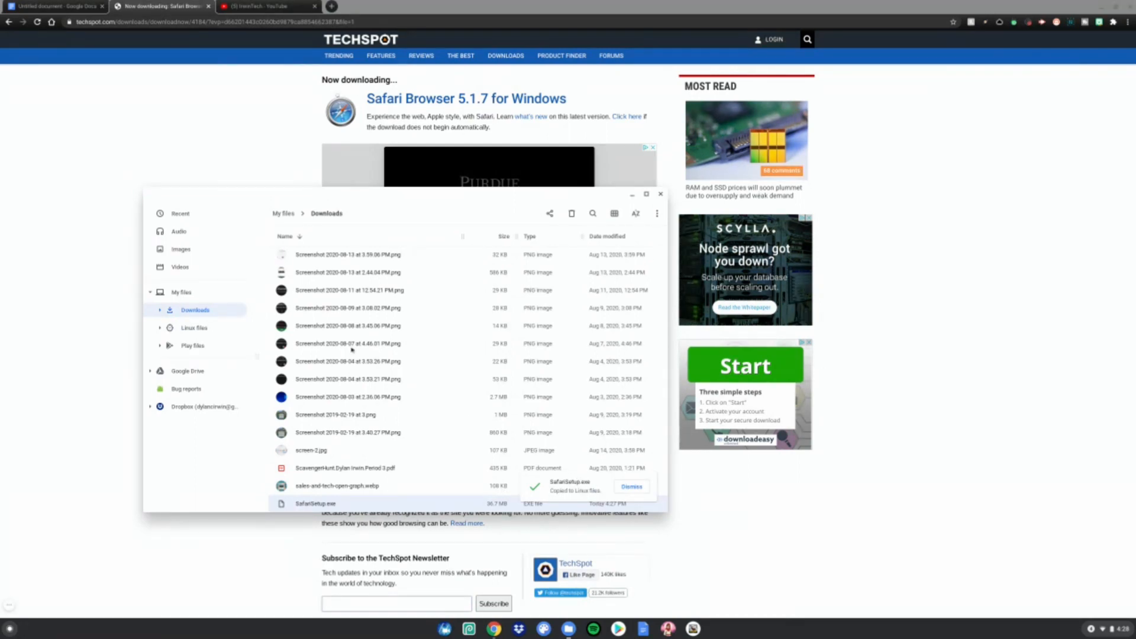
pyautogui.click(194, 327)
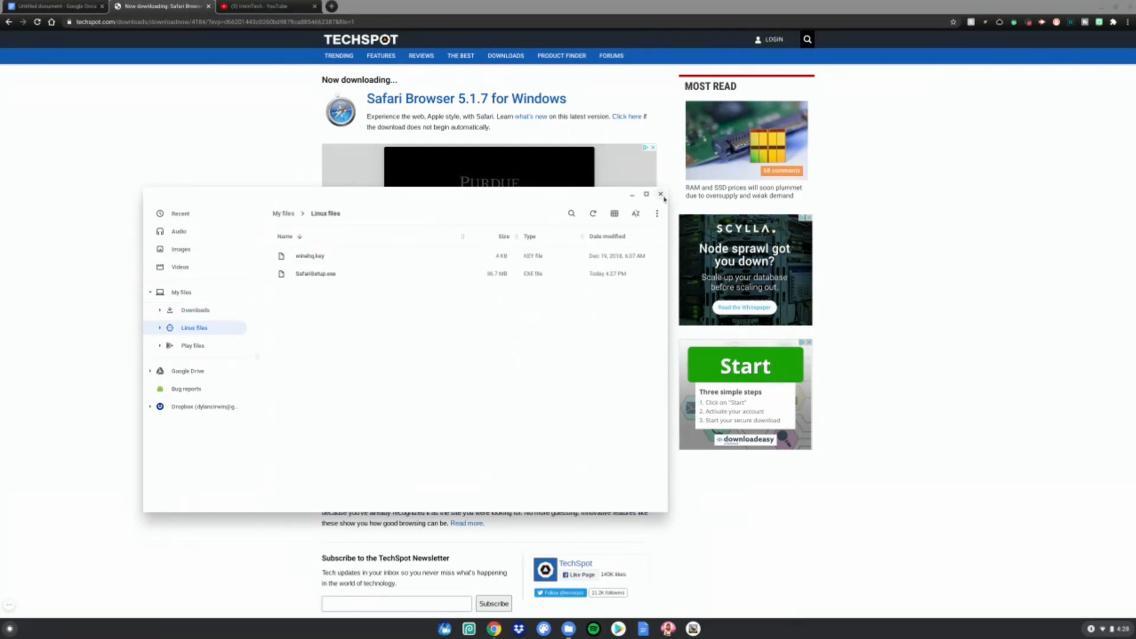
pyautogui.click(660, 194)
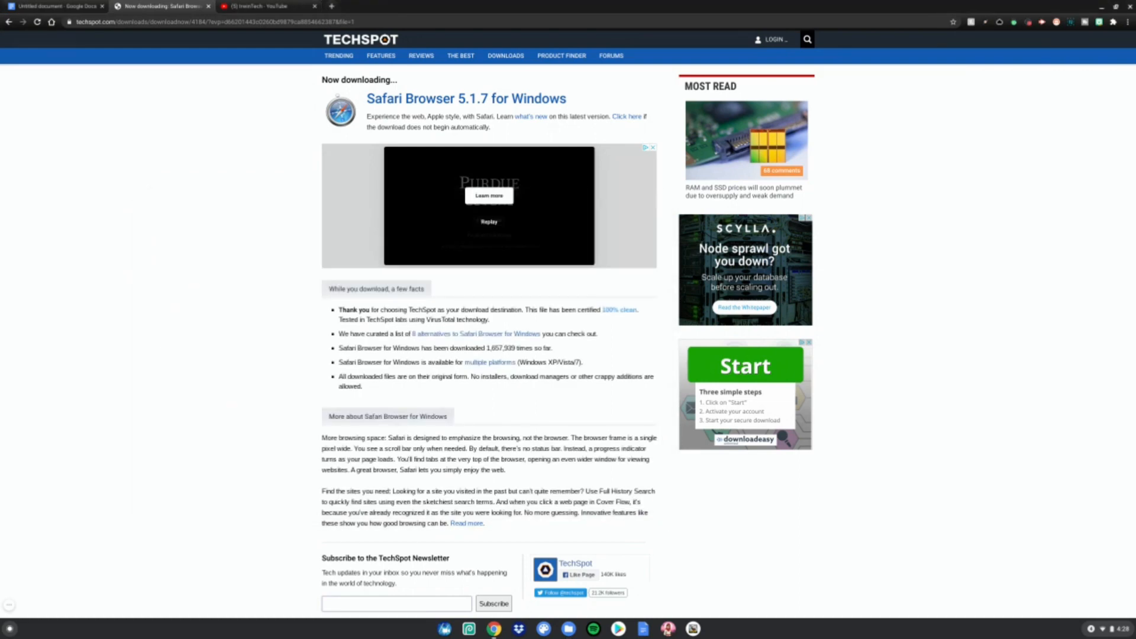
pyautogui.click(10, 629)
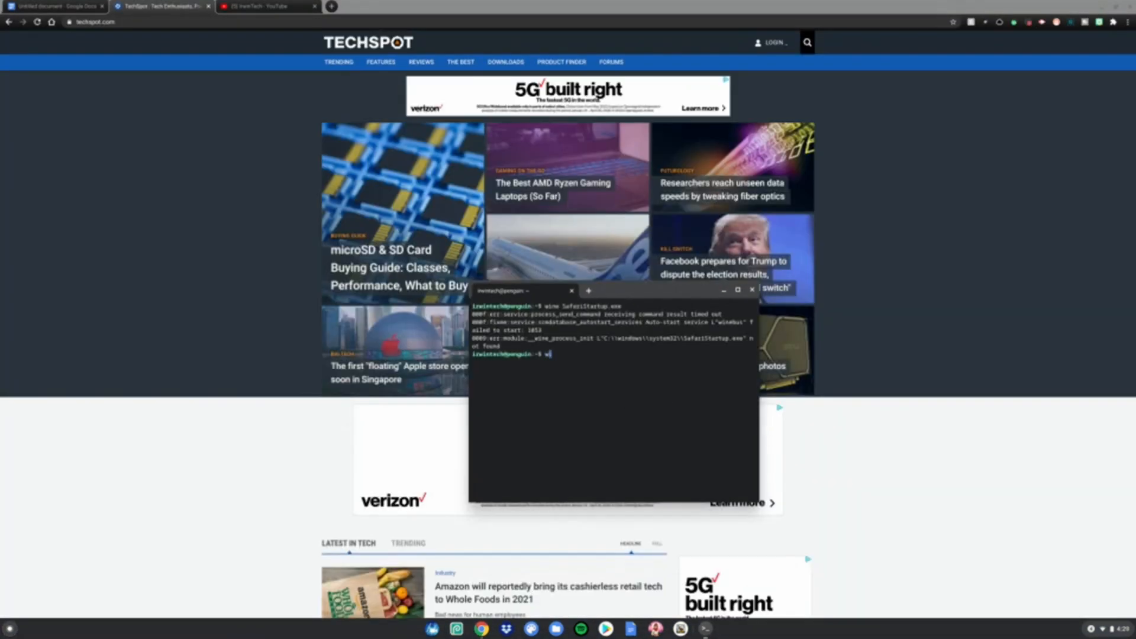
# - Run wine SafariSetup.exe to bring up the Safari installer's license agreement
pyautogui.write('wine SafariSetup')
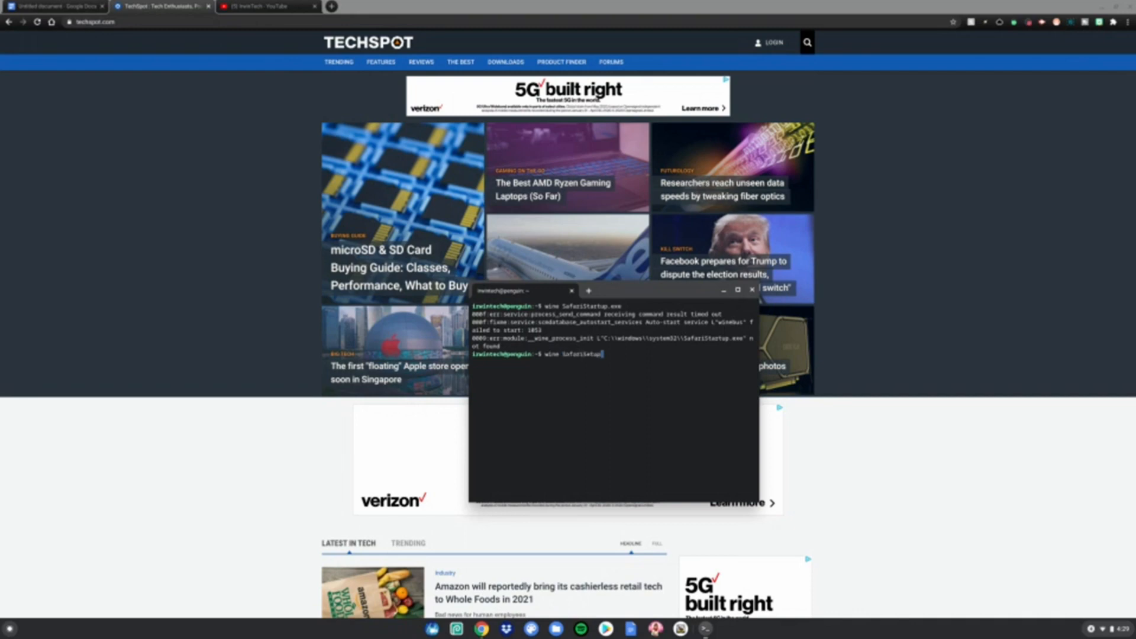
pyautogui.write('.exe')
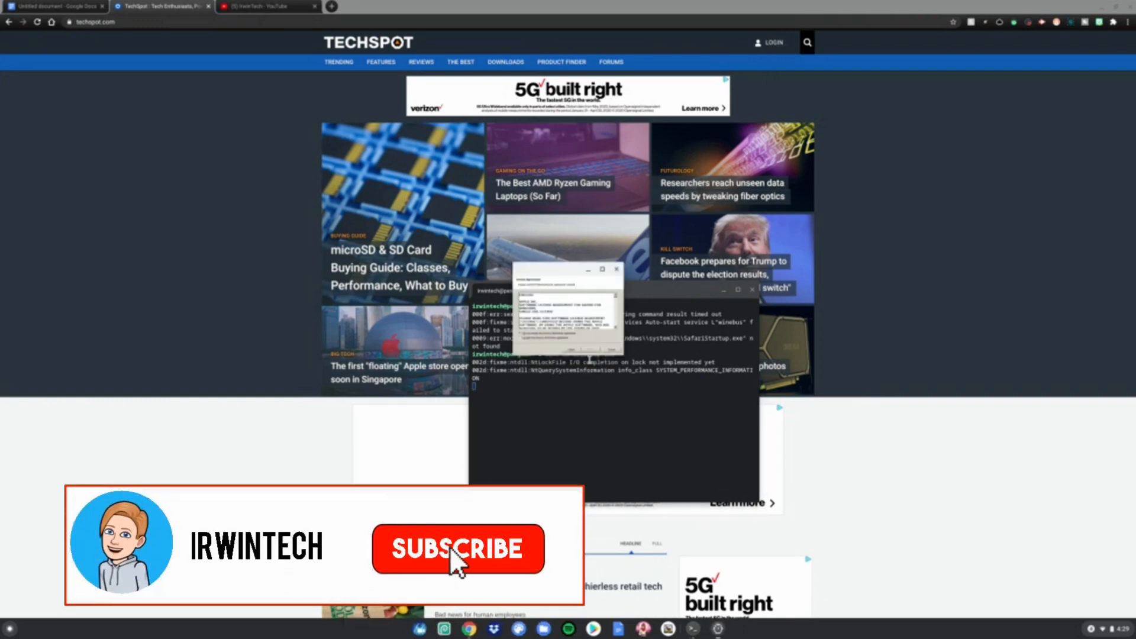
pyautogui.click(458, 549)
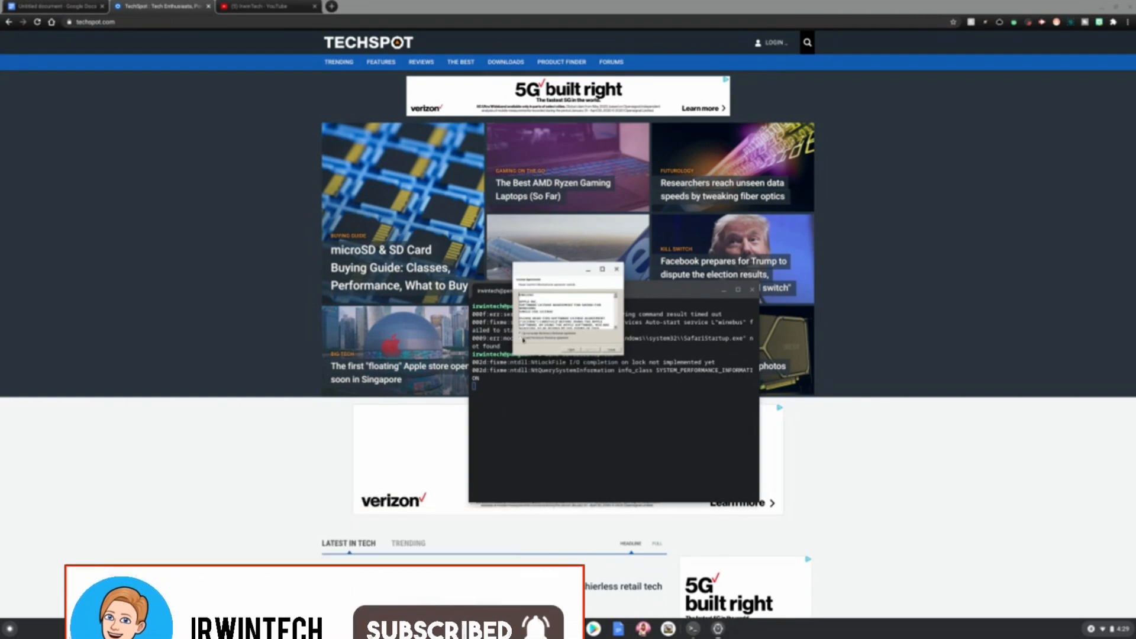